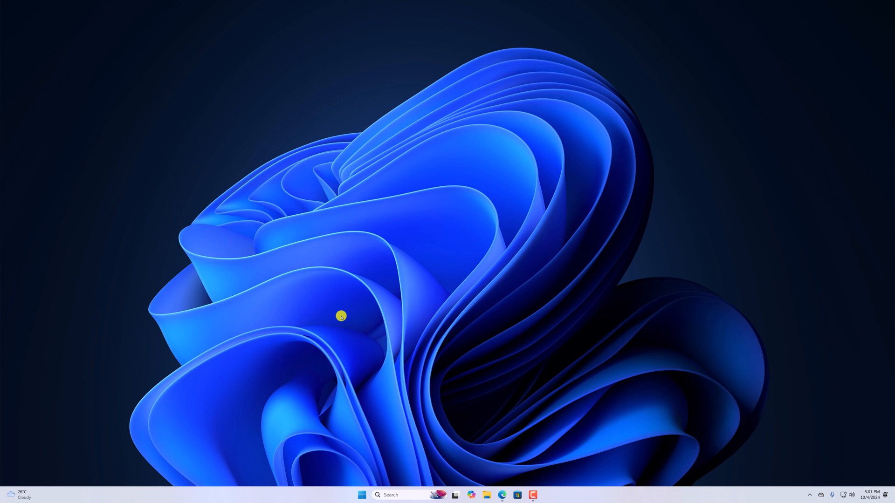
mouse_move(454, 272)
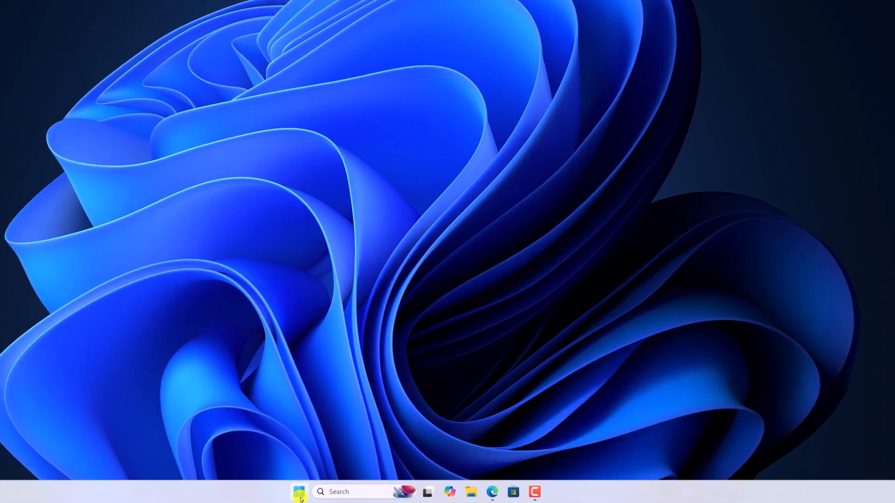
Launch the Settings app from the Start menu's pinned apps
click(298, 491)
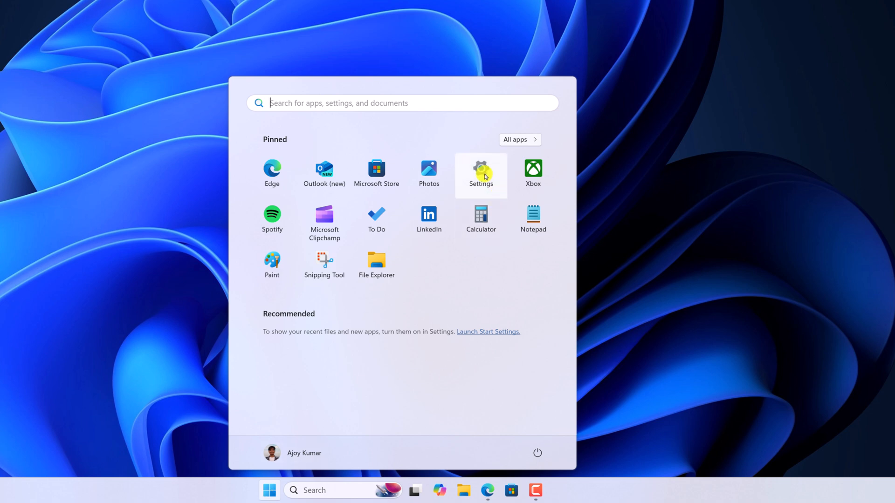
click(481, 172)
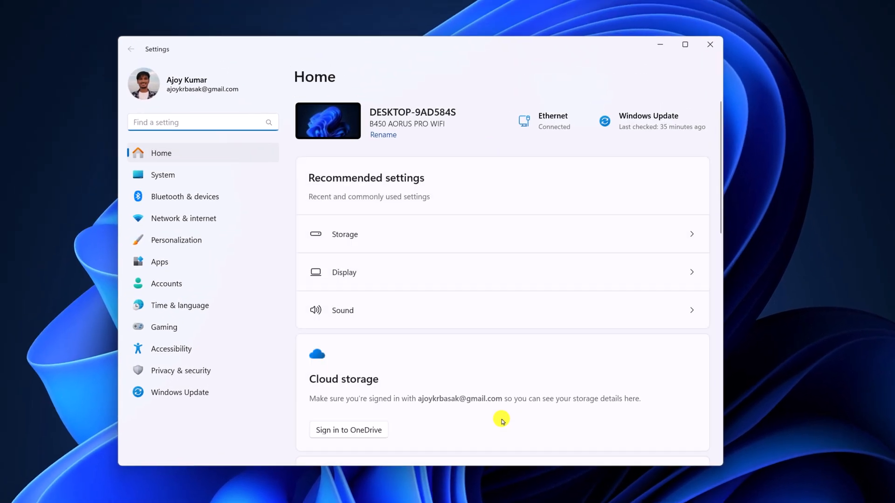
mouse_move(372, 414)
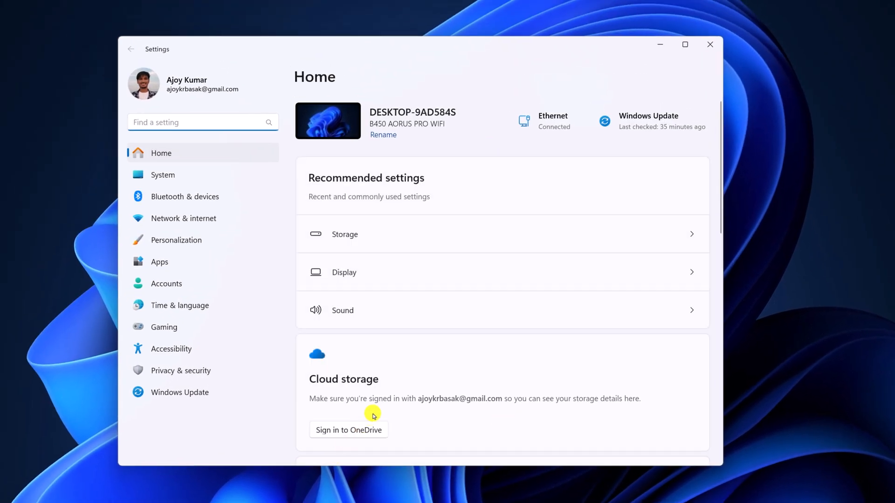
mouse_move(179, 392)
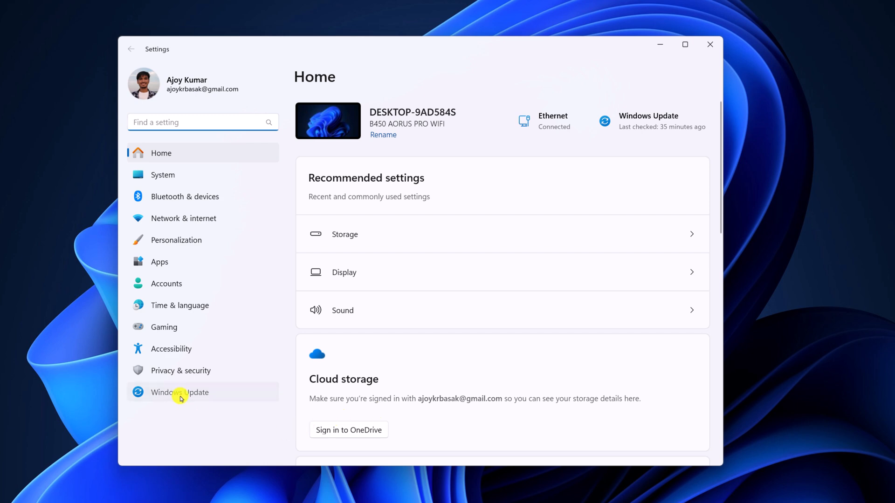
Go to Windows Update and run a fresh Check for updates
click(179, 393)
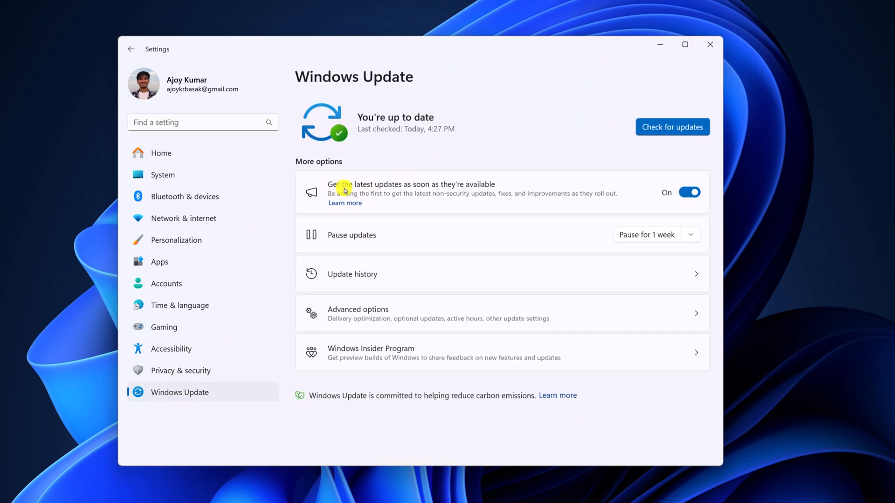
mouse_move(479, 190)
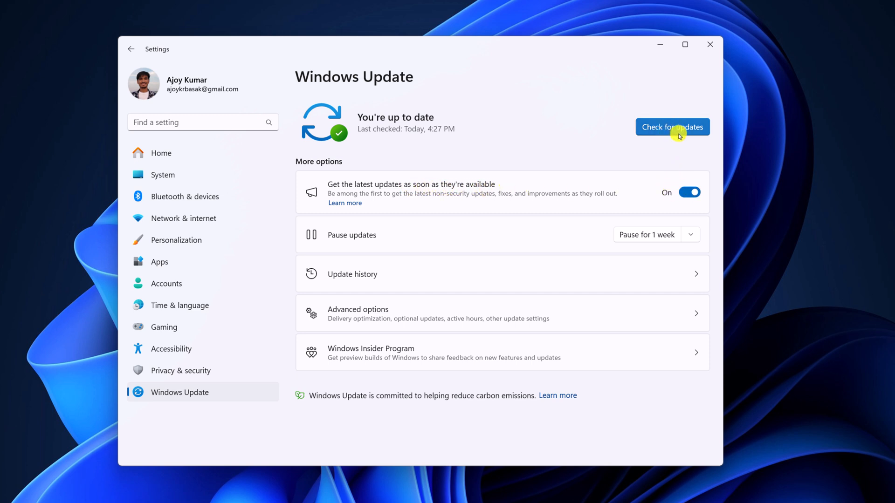
click(672, 127)
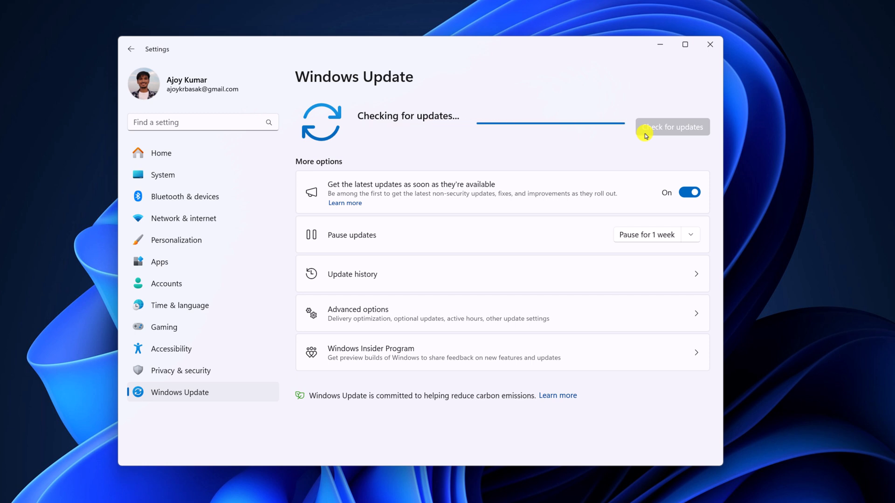
mouse_move(632, 148)
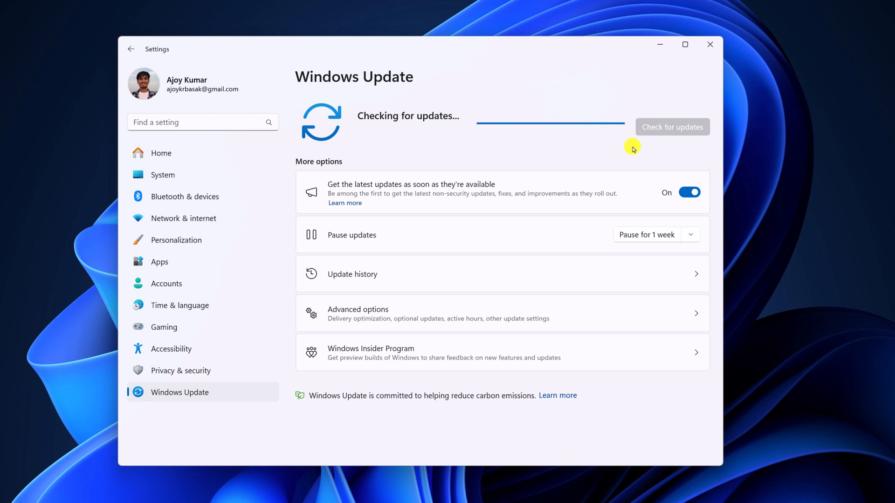
mouse_move(596, 394)
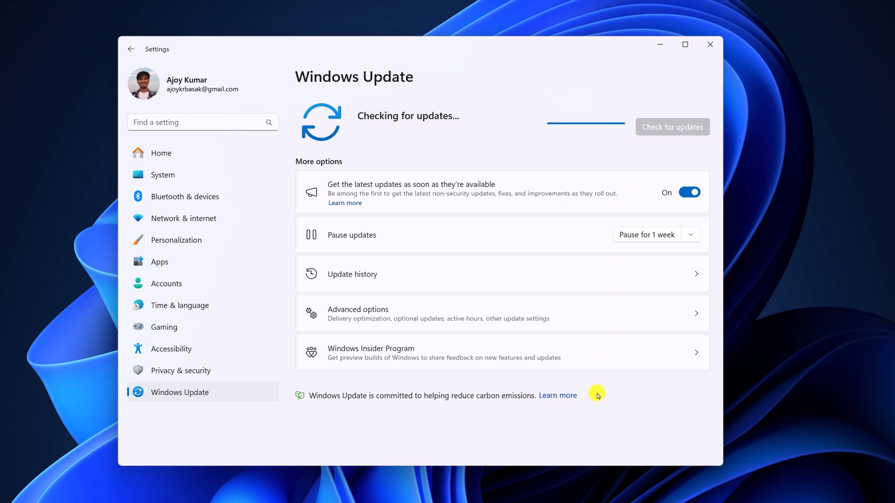
mouse_move(654, 83)
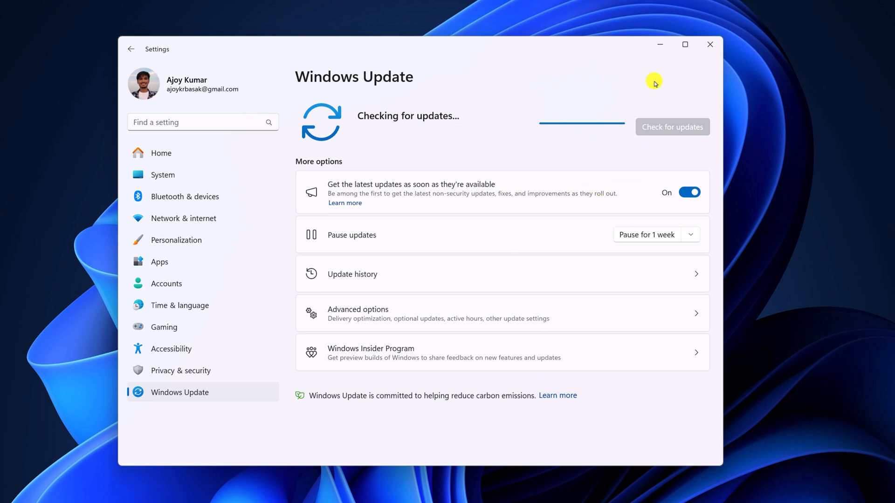
mouse_move(660, 55)
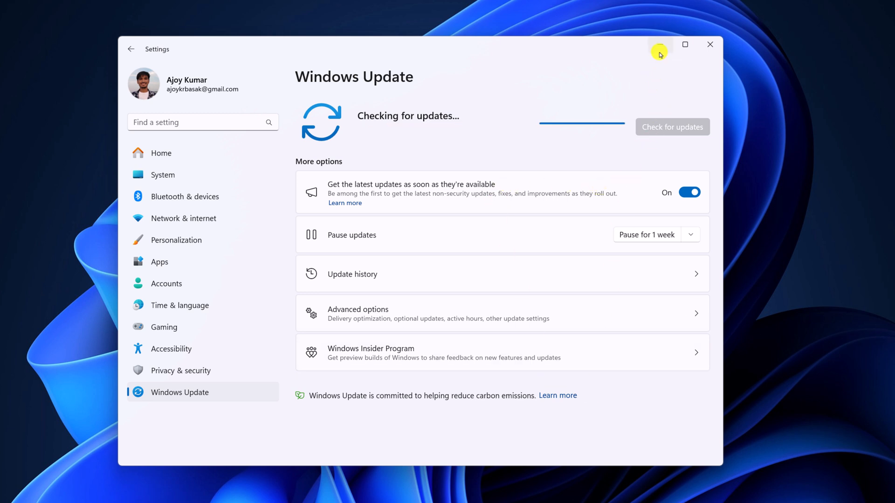
Minimize Settings and download the Windows 11 Installation Assistant from Microsoft's page in Edge
click(710, 44)
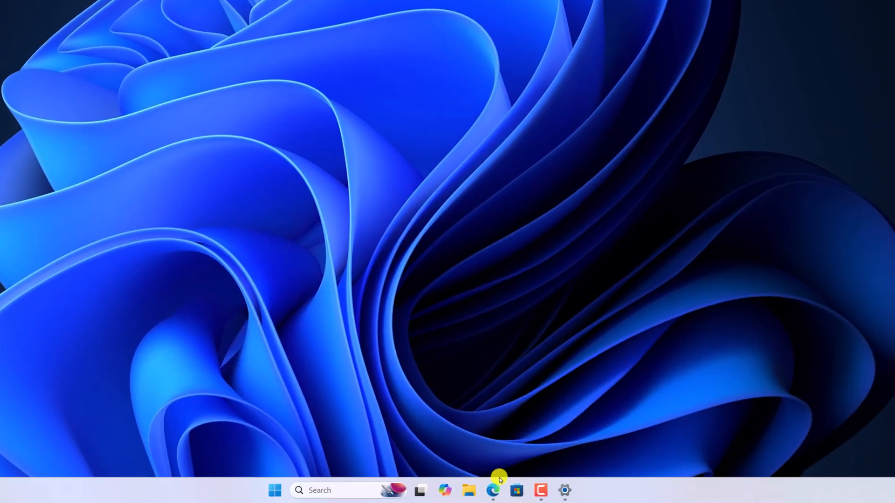
click(492, 495)
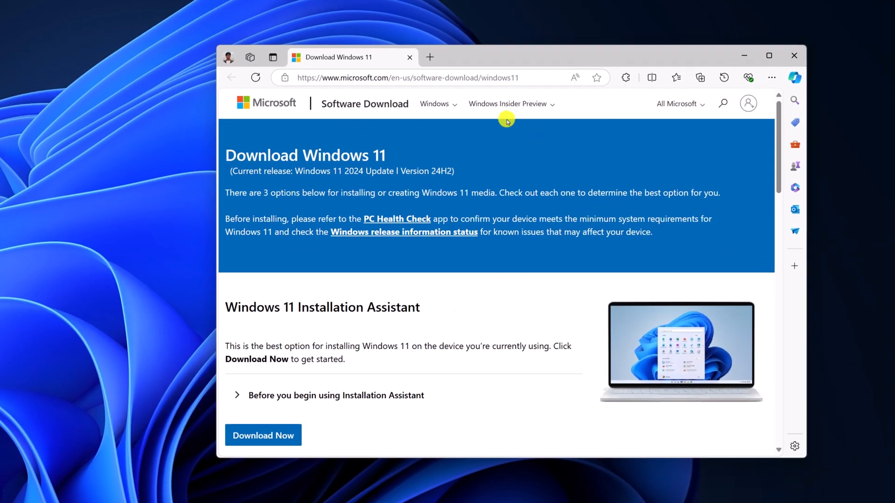
mouse_move(275, 310)
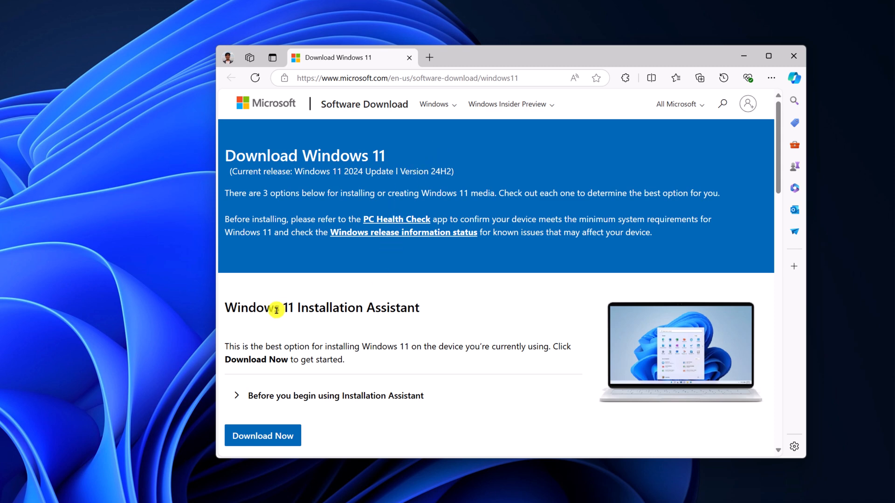
mouse_move(421, 307)
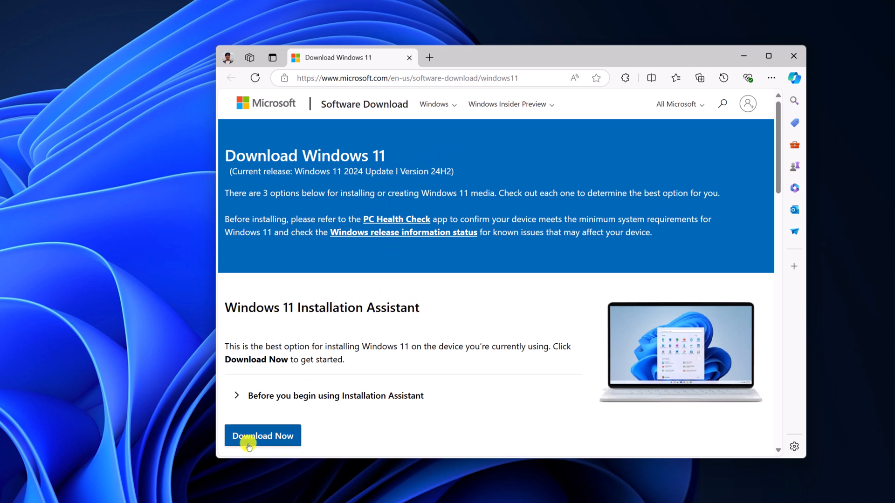
click(262, 435)
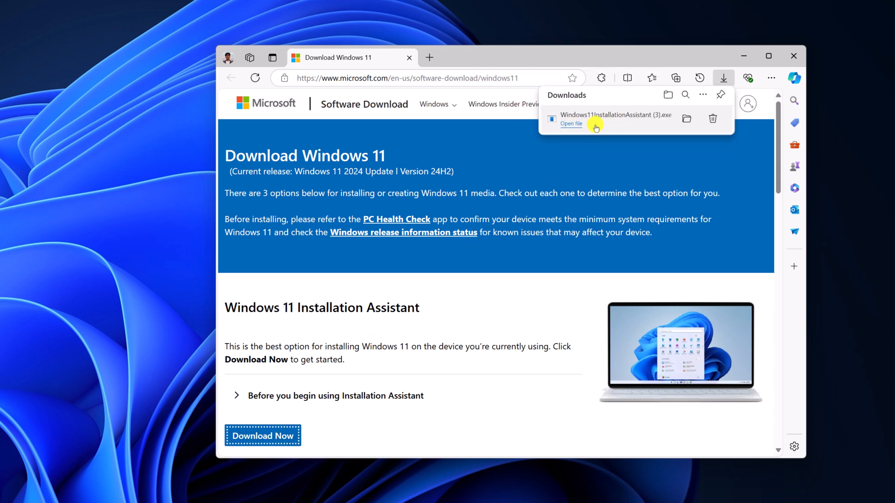
mouse_move(456, 154)
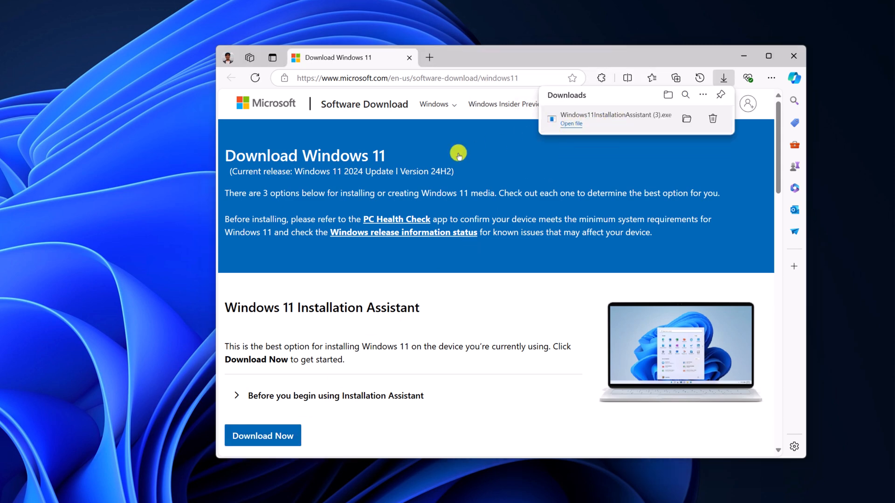
Run the downloaded Installation Assistant, see it reports the latest Windows 11, and close it
click(570, 124)
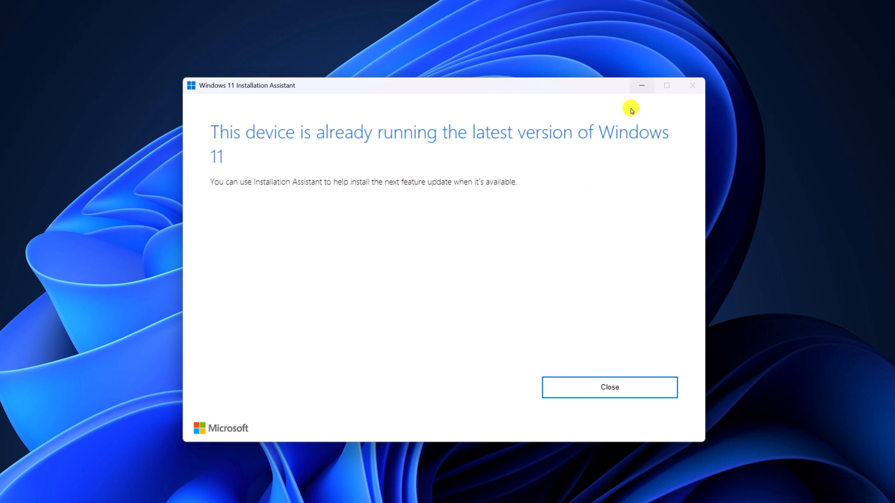
click(609, 387)
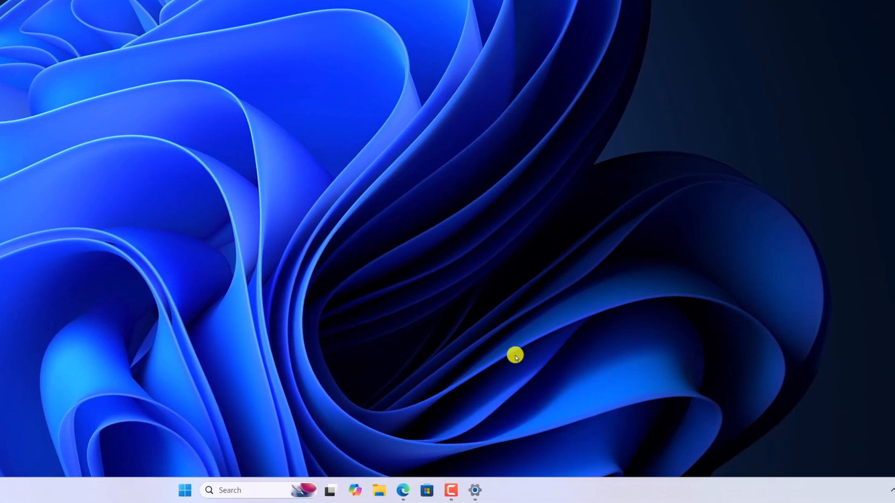
Restore Settings, view System > About showing Version 24H2, then close Settings
click(474, 491)
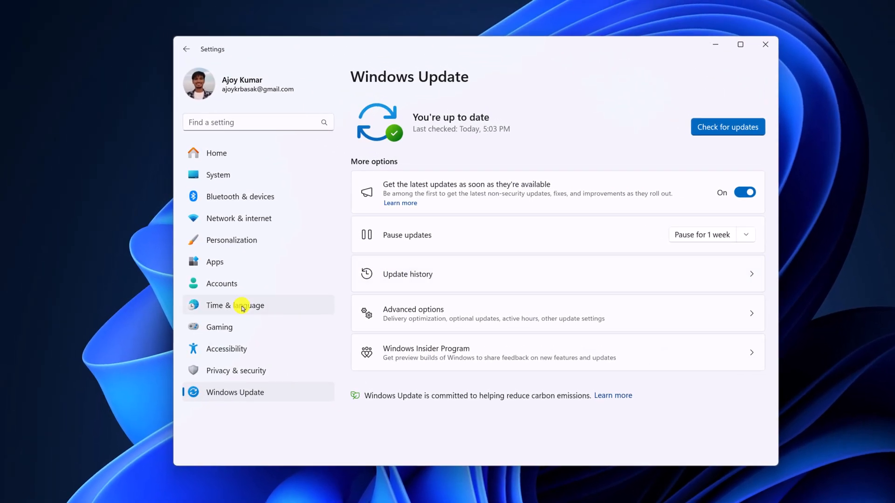
click(217, 174)
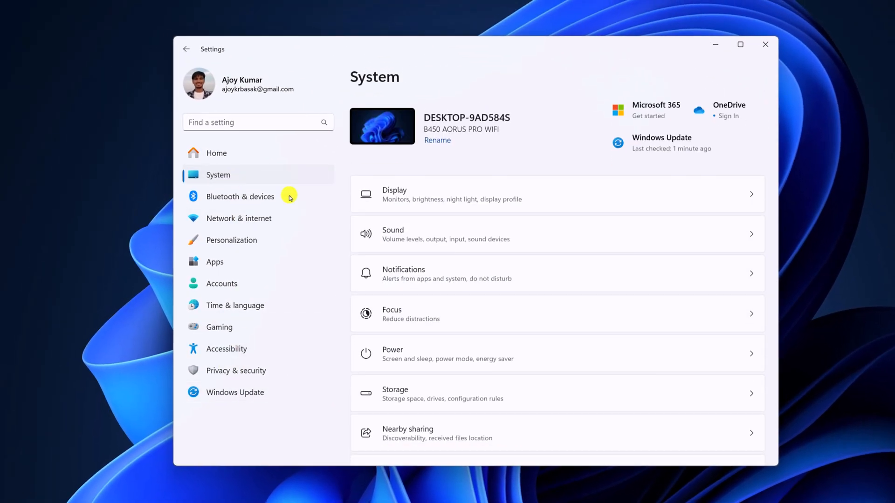
scroll(down, 3)
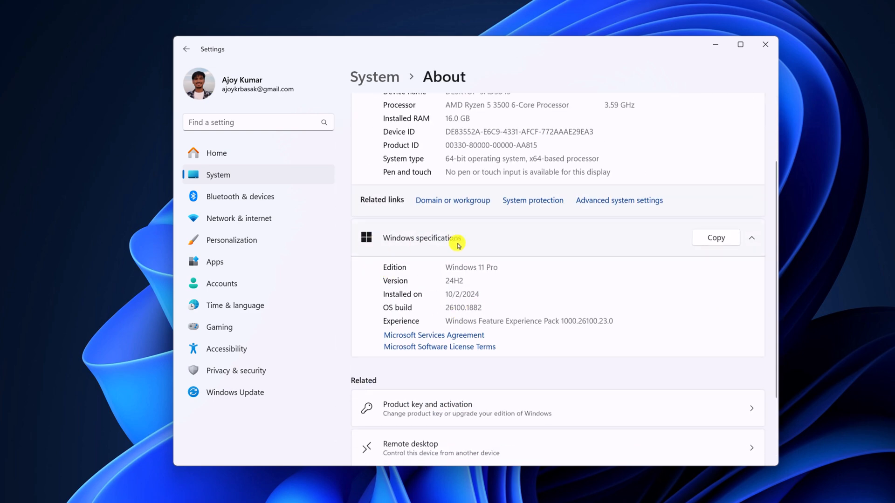
double_click(454, 281)
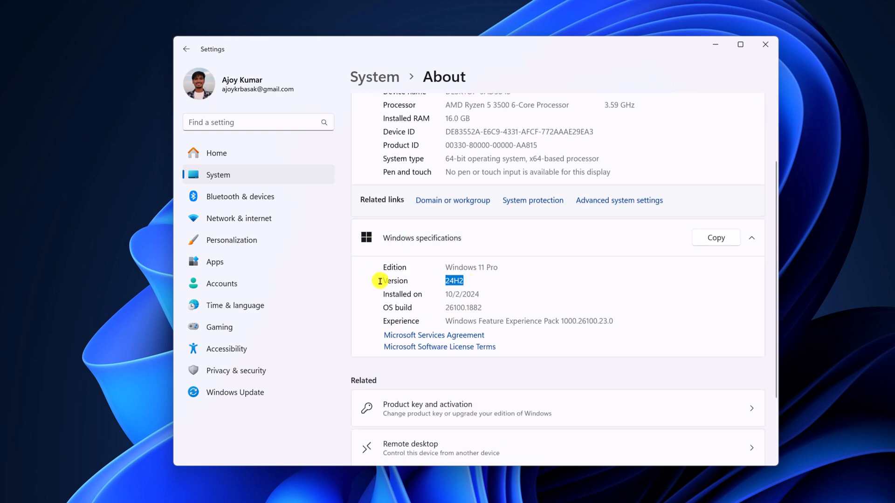
click(765, 45)
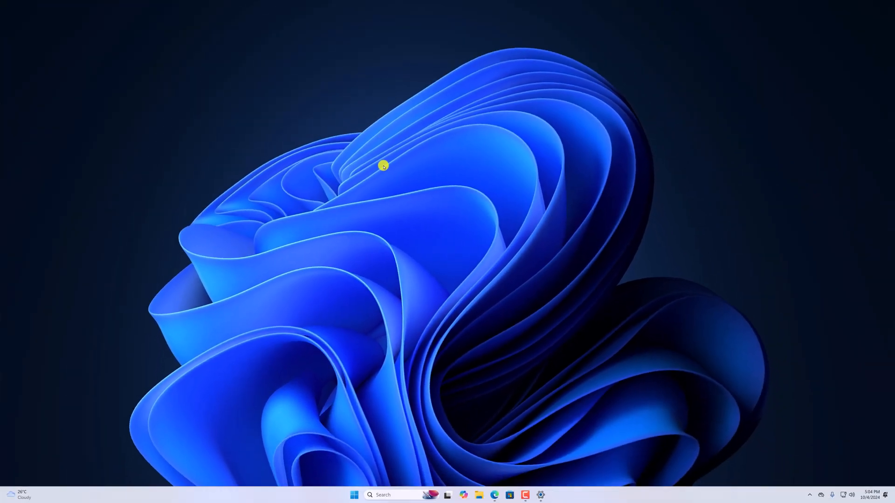